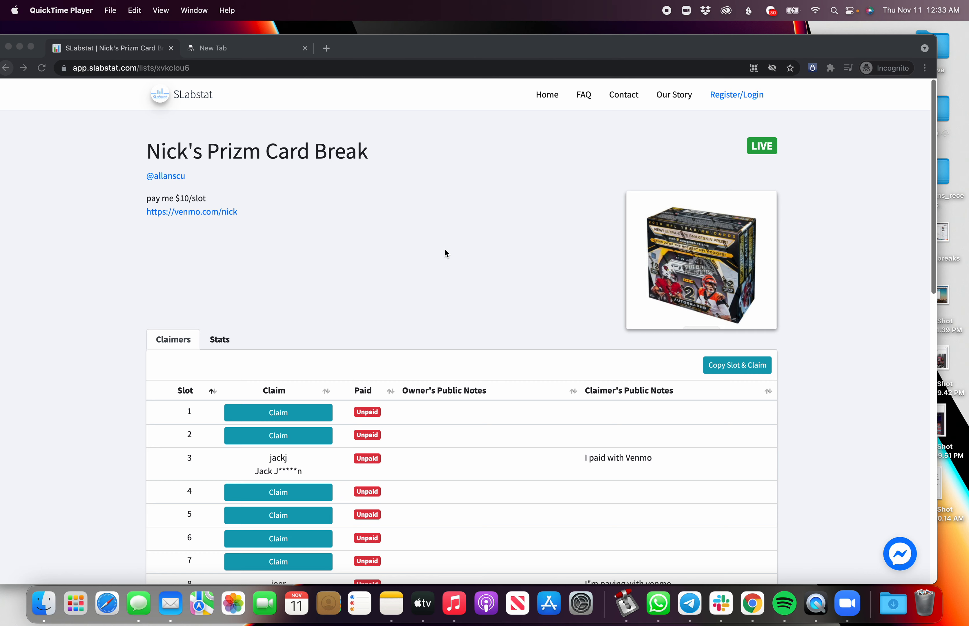
pyautogui.moveTo(84, 75)
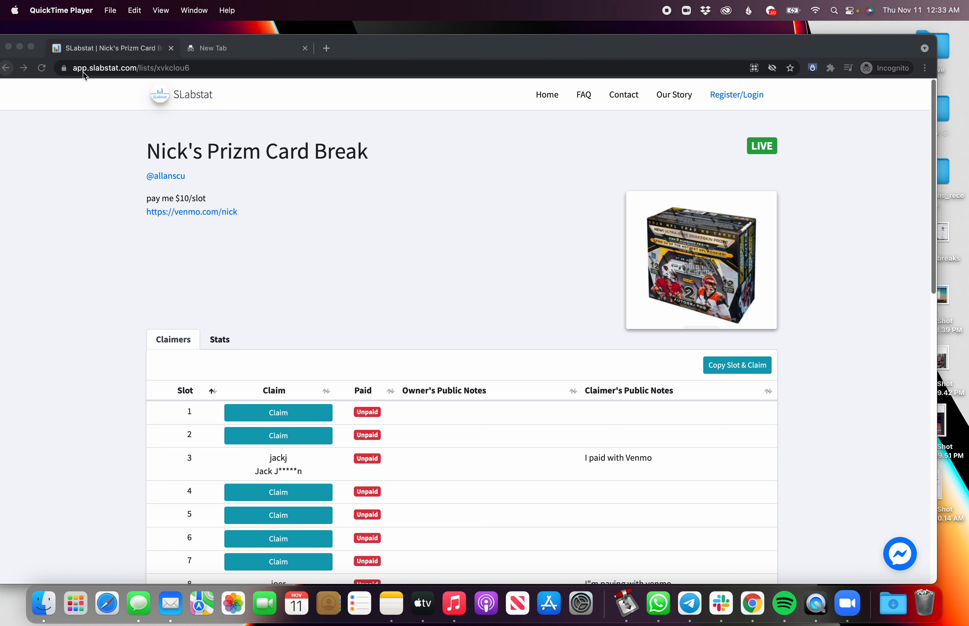
pyautogui.moveTo(334, 240)
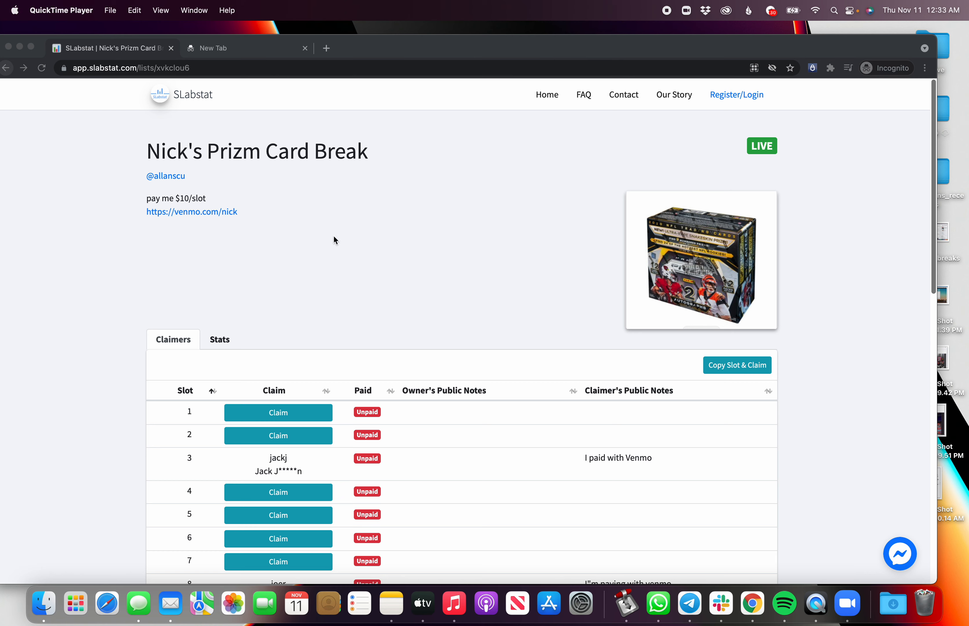
pyautogui.moveTo(241, 192)
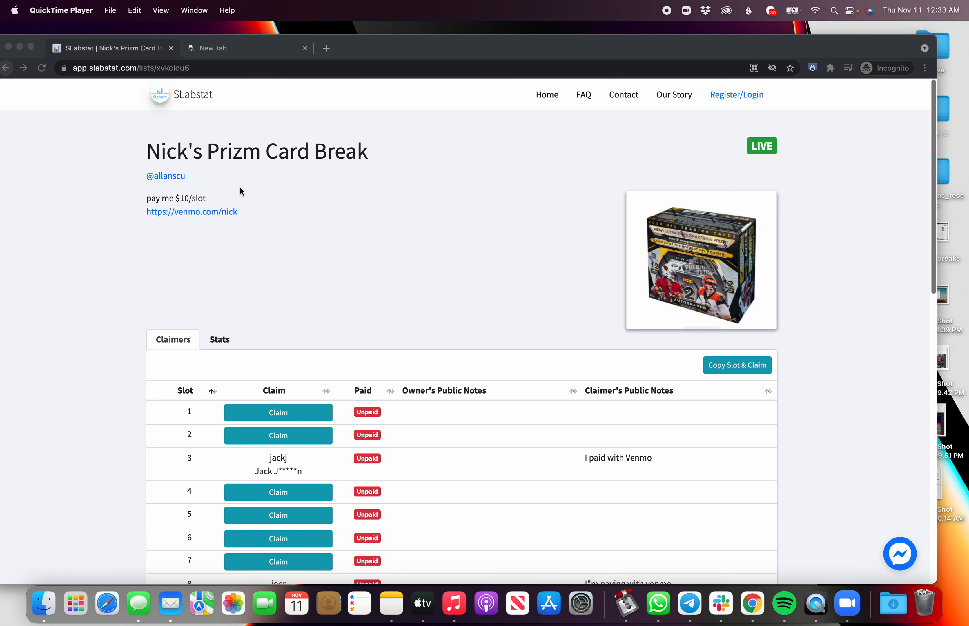
pyautogui.moveTo(653, 291)
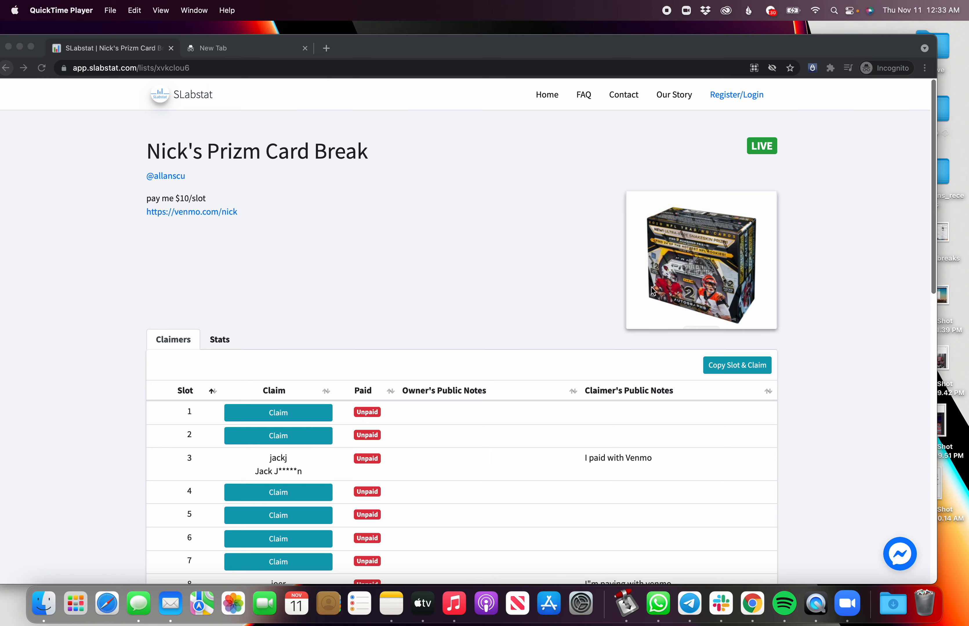
# Reach the account sign-up form from the Register/Login page
pyautogui.scroll(-3)
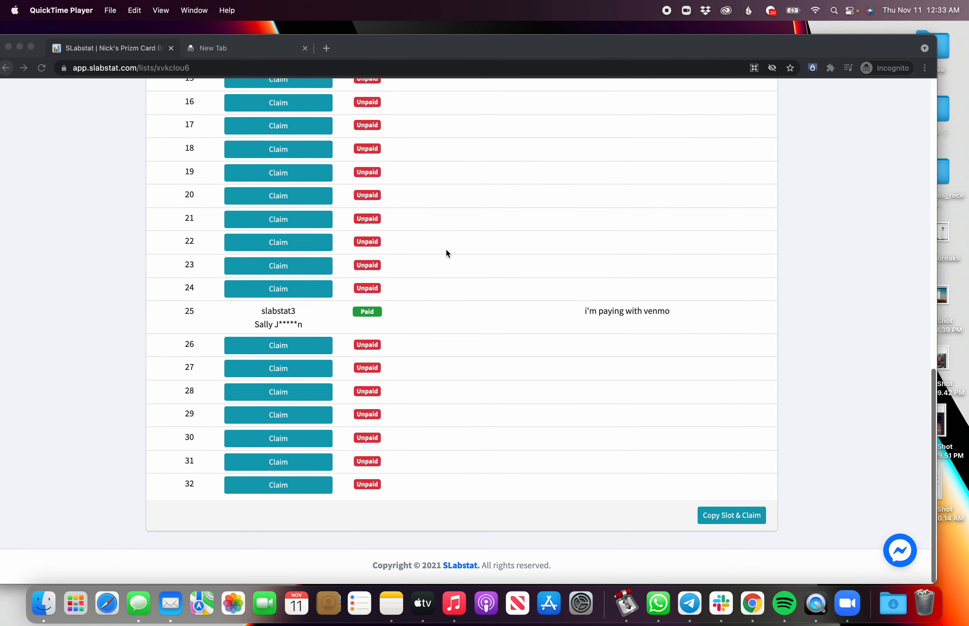
pyautogui.scroll(3)
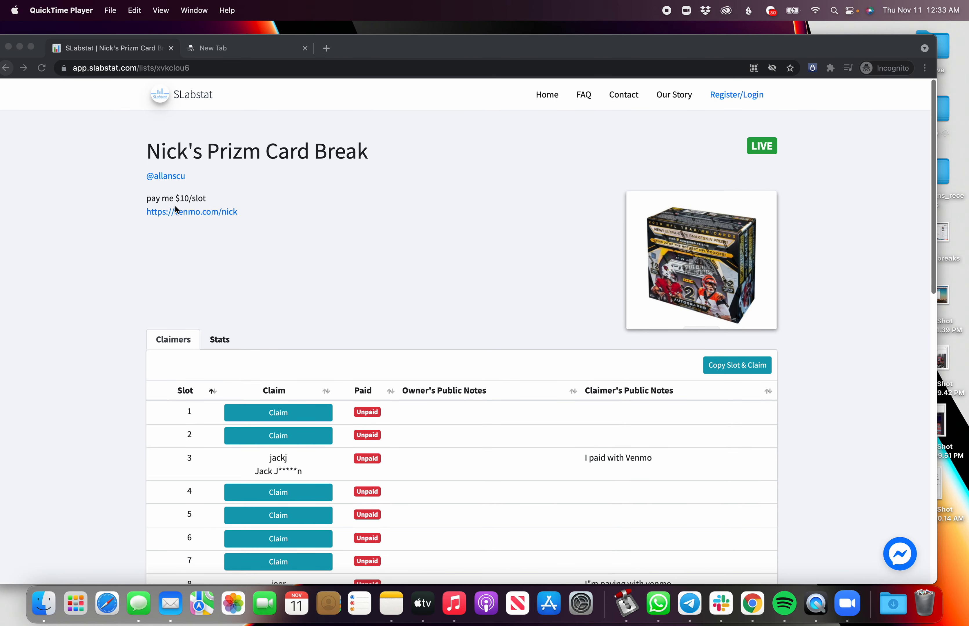
pyautogui.moveTo(342, 283)
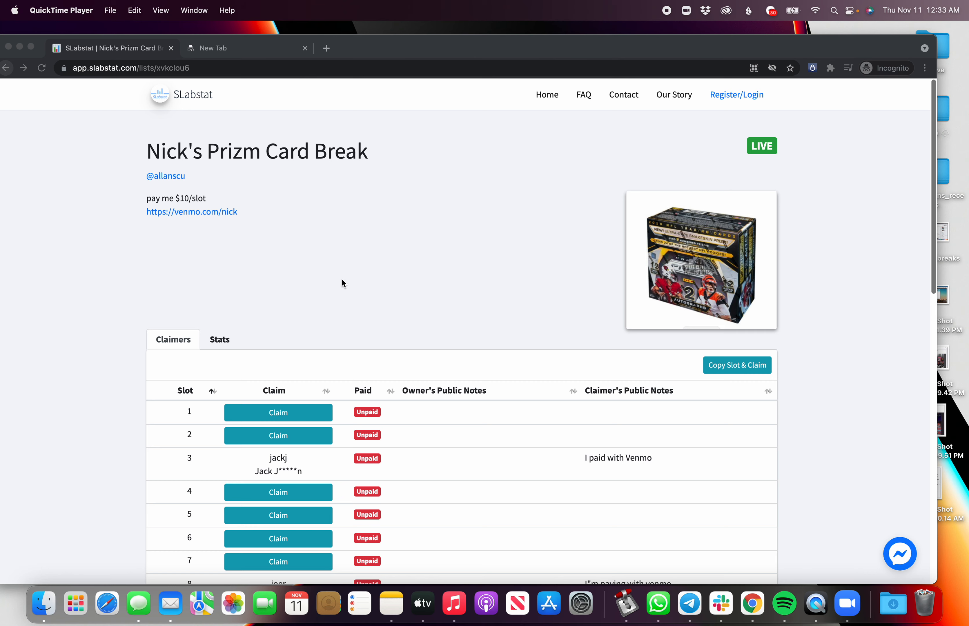
pyautogui.moveTo(369, 320)
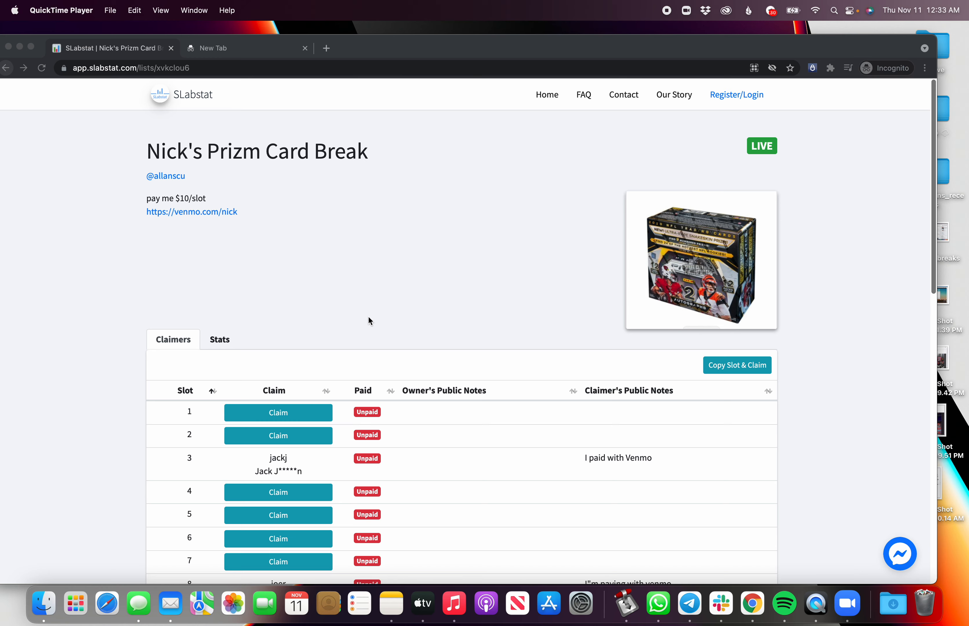
pyautogui.click(736, 94)
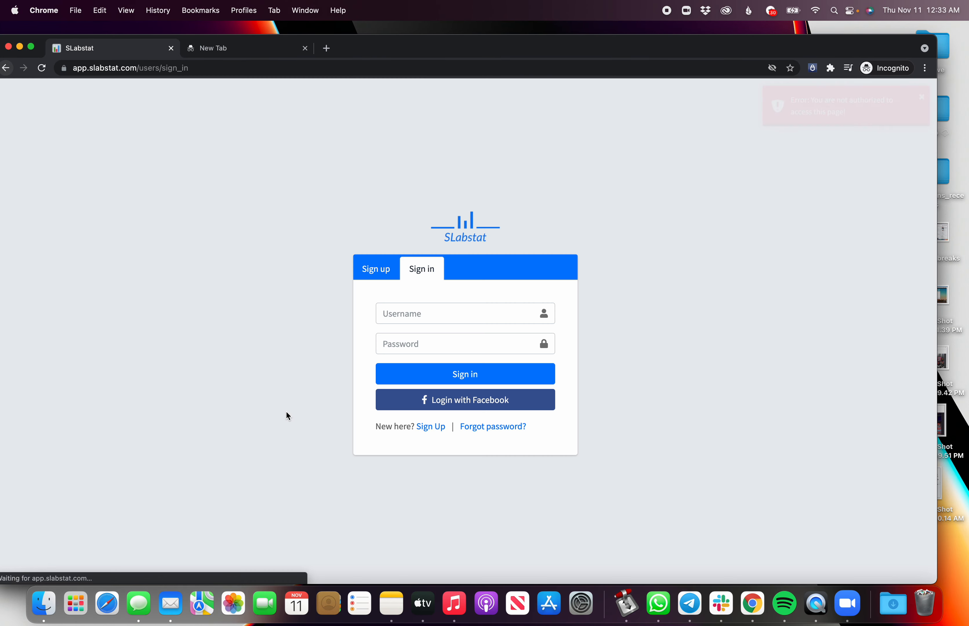
pyautogui.click(376, 268)
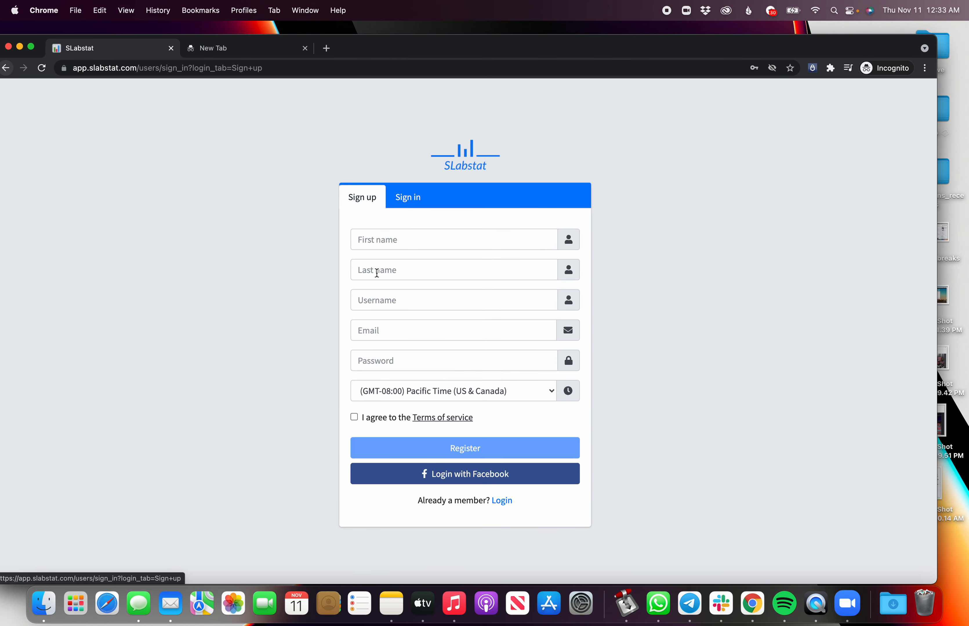
# Fill in new user Bob Smith's name, username, email and password and accept the Terms of service
pyautogui.click(453, 239)
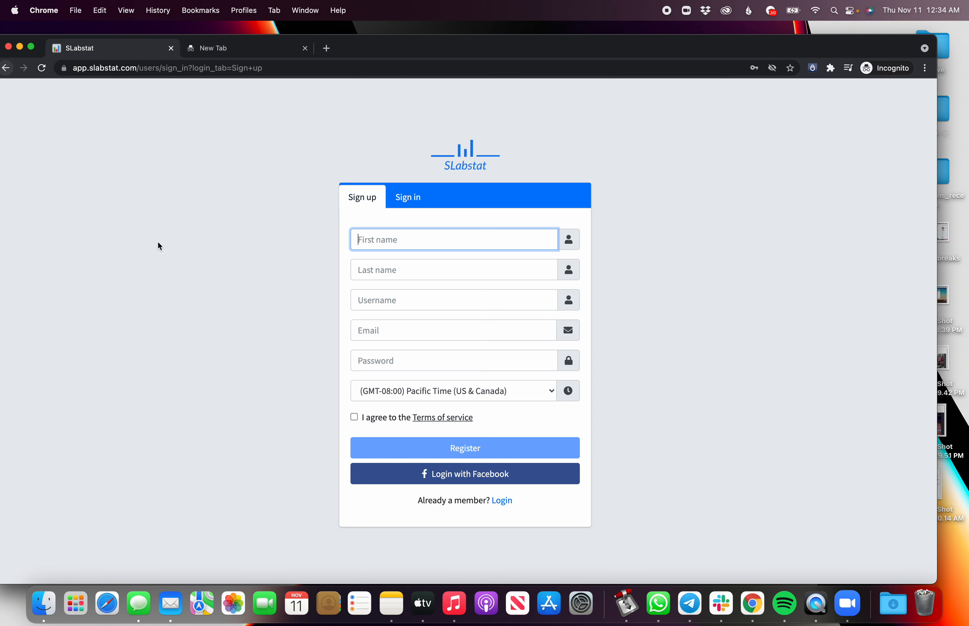
pyautogui.write('Bob')
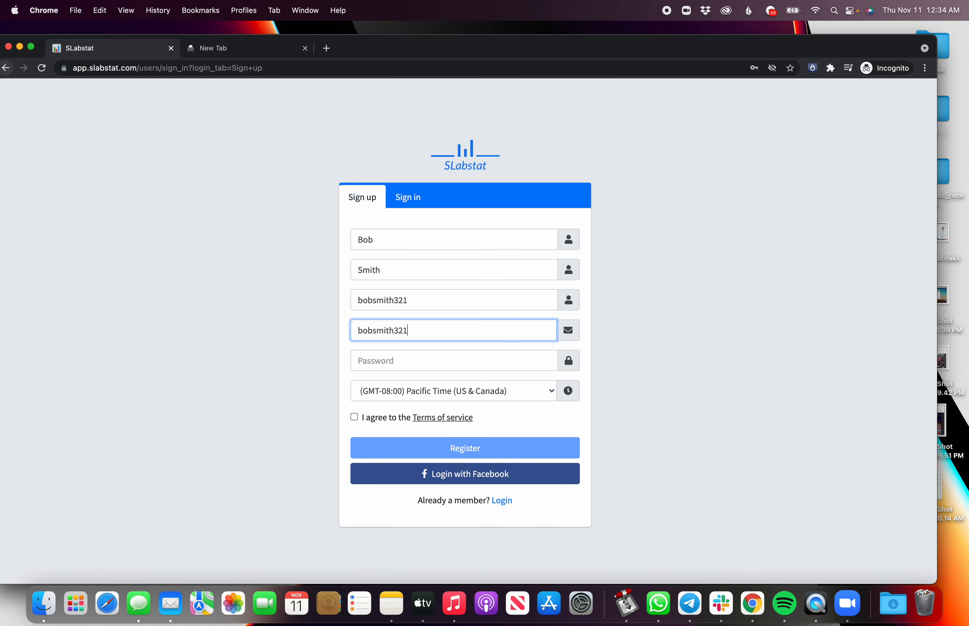
pyautogui.write('@mailinaotr.com')
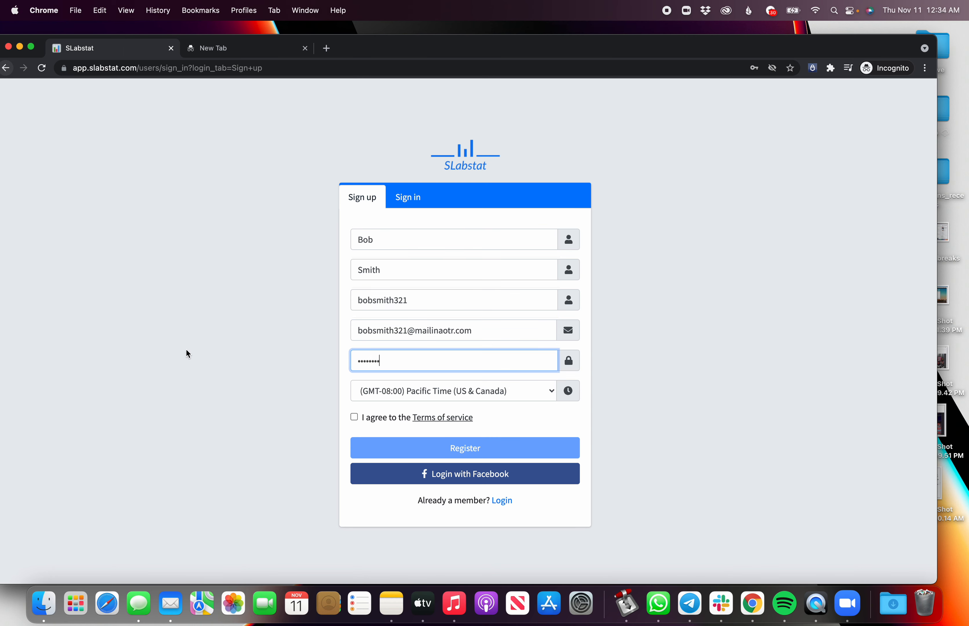
pyautogui.click(354, 417)
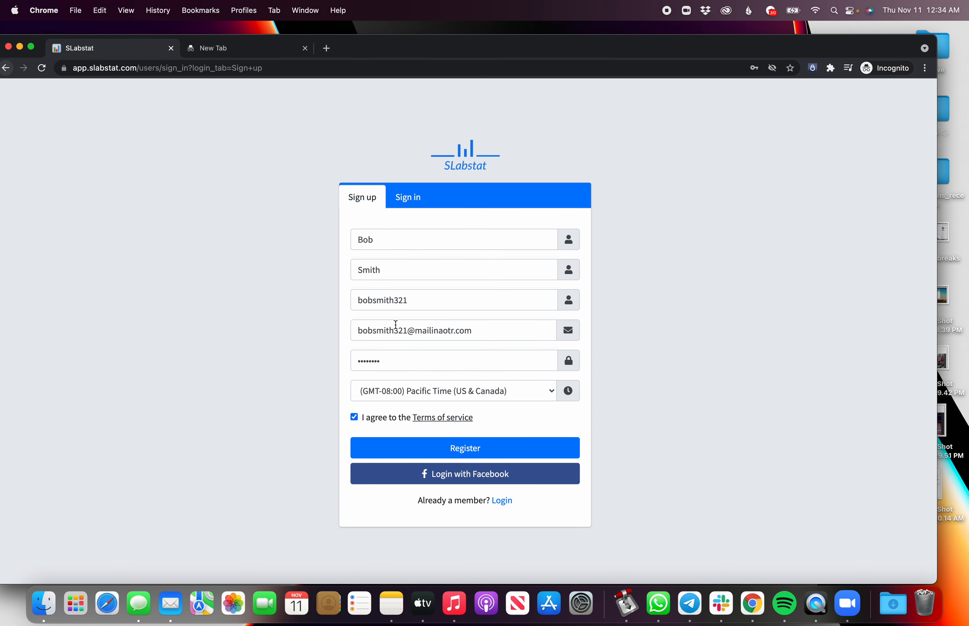
pyautogui.moveTo(506, 488)
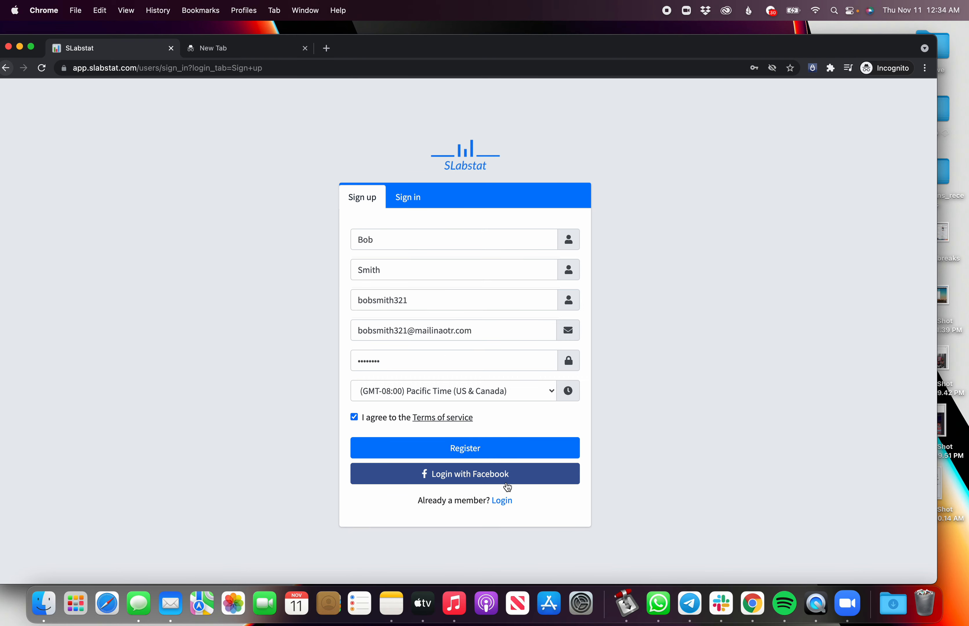
pyautogui.moveTo(486, 443)
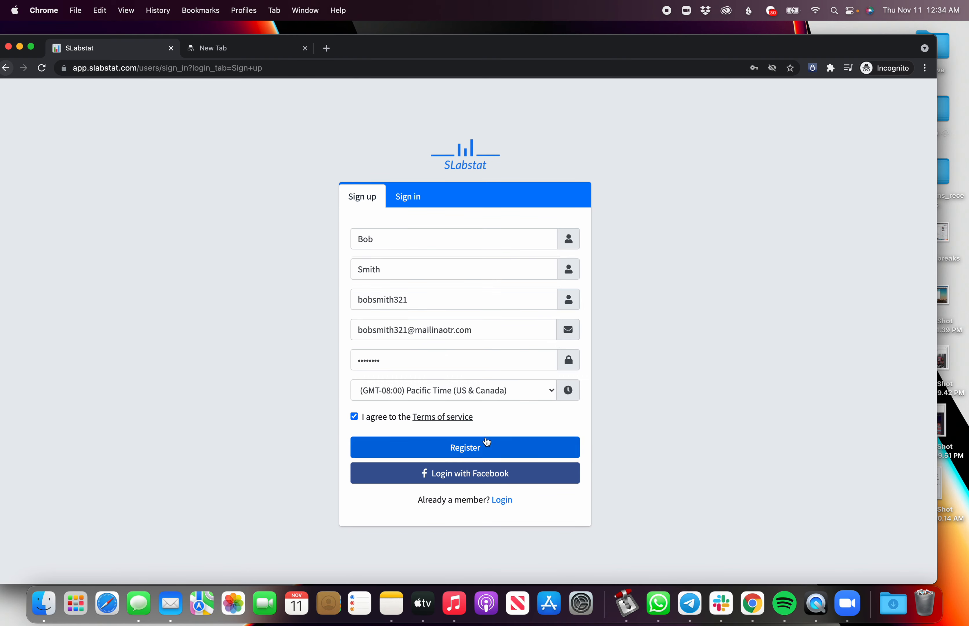
# Submit the registration and start claiming slot 1 of Nick's Prizm Card Break
pyautogui.click(464, 447)
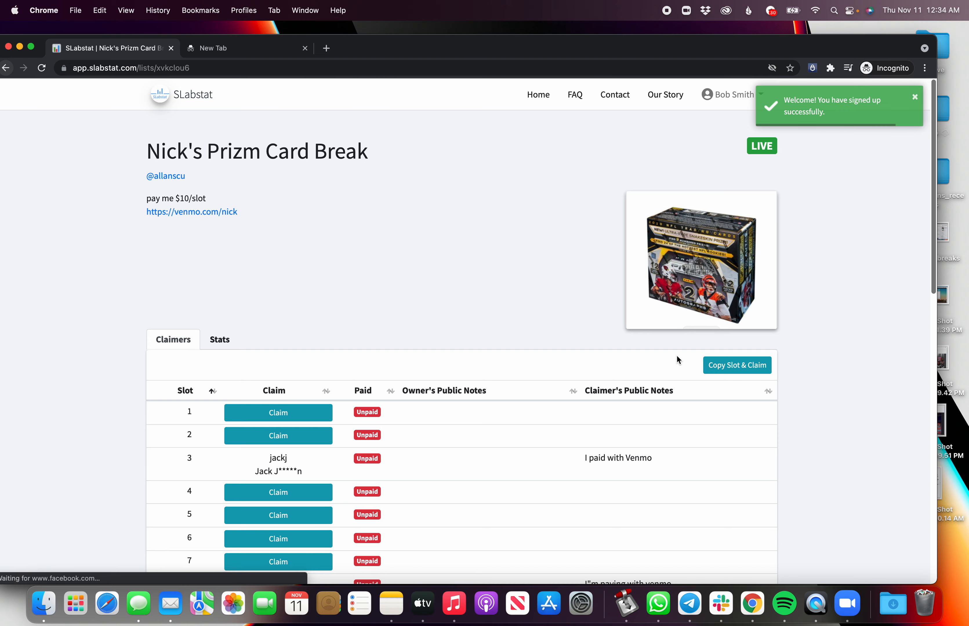
pyautogui.click(278, 413)
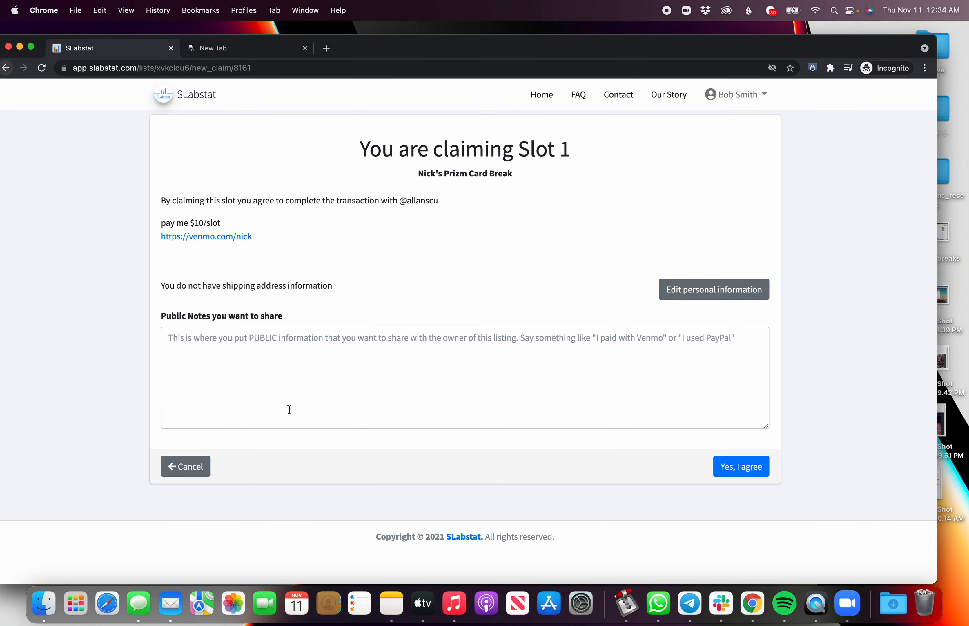
pyautogui.moveTo(406, 167)
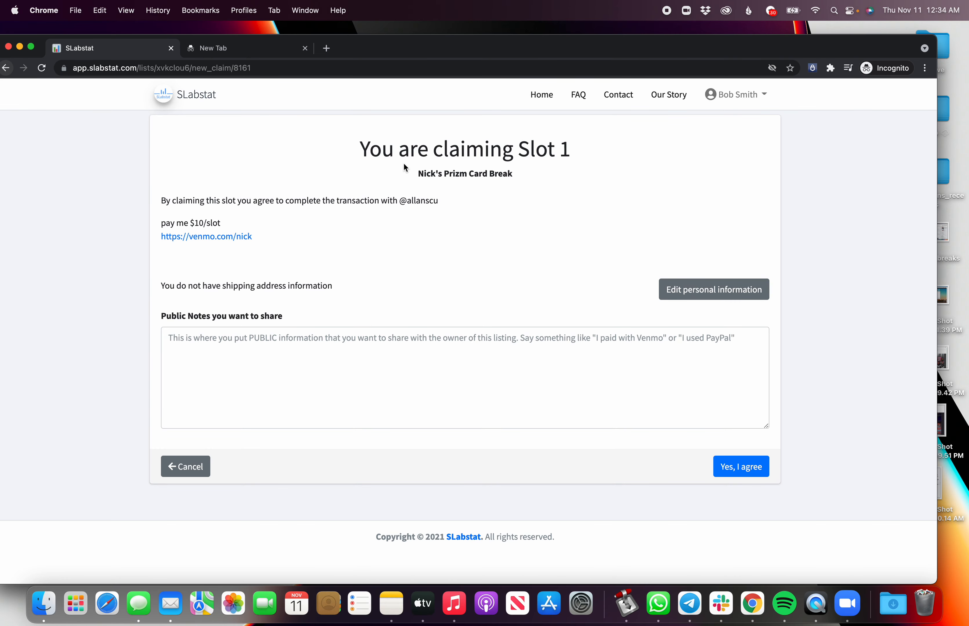
pyautogui.moveTo(441, 185)
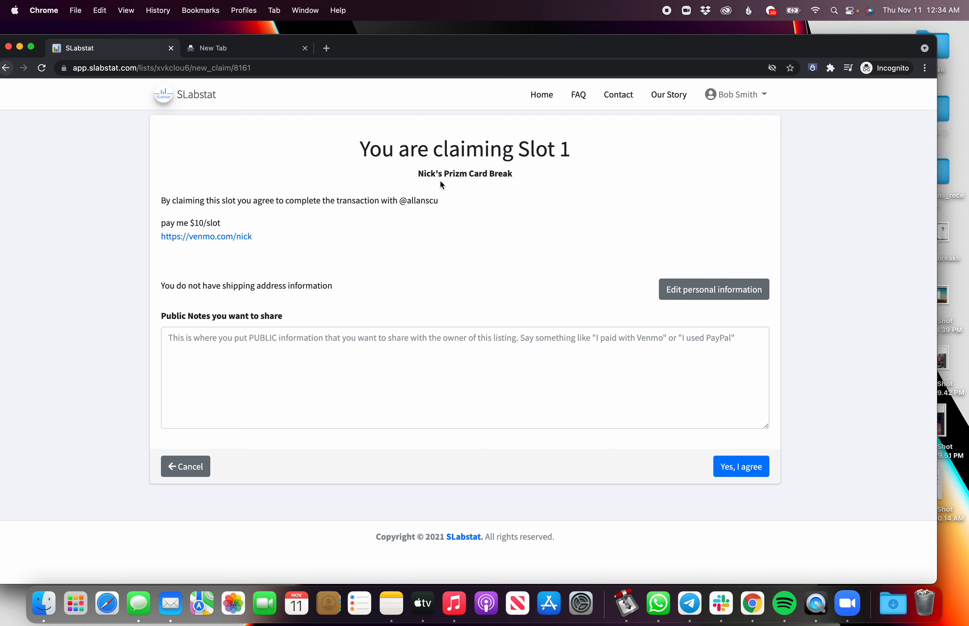
pyautogui.moveTo(292, 222)
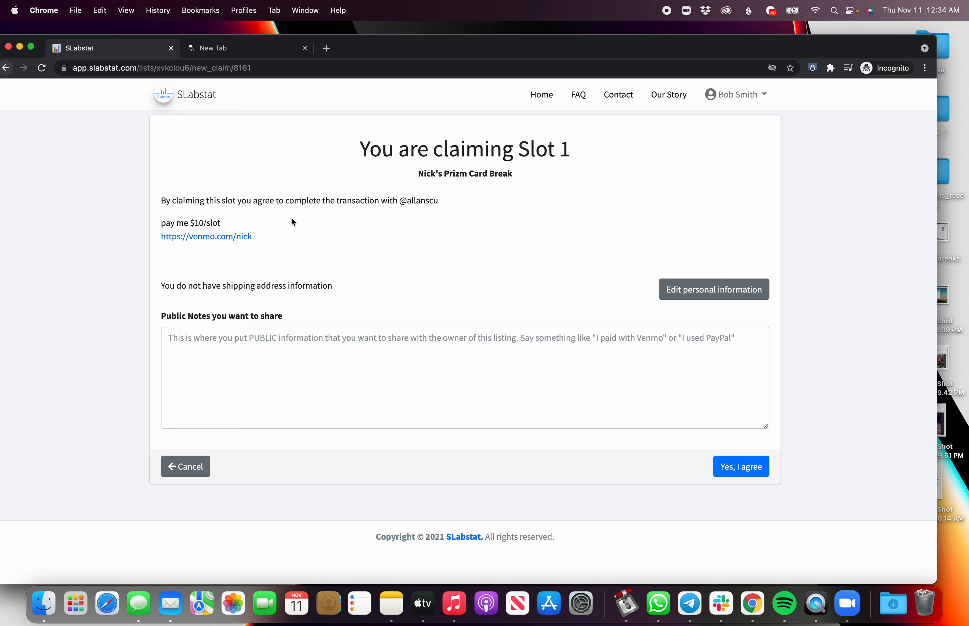
pyautogui.moveTo(177, 250)
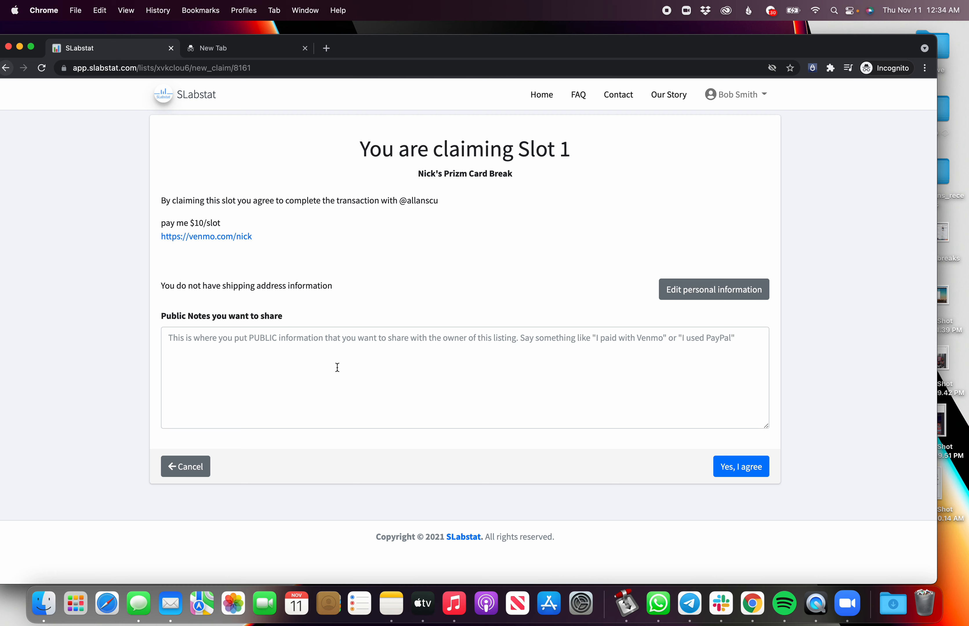
pyautogui.moveTo(295, 377)
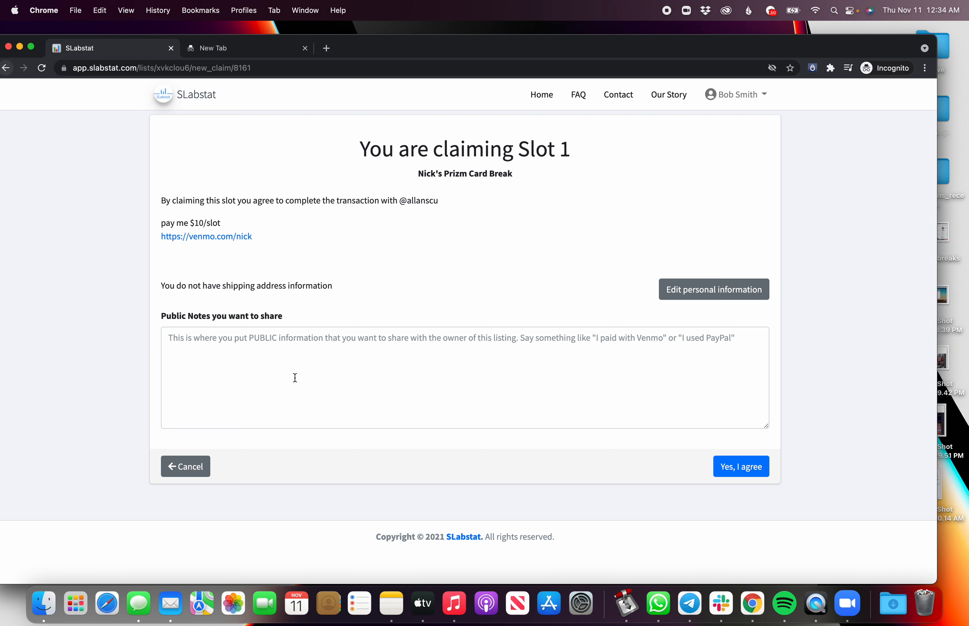
# Add the public note "I'm paying with Venmo" and agree to submit the claim
pyautogui.write('I pa')
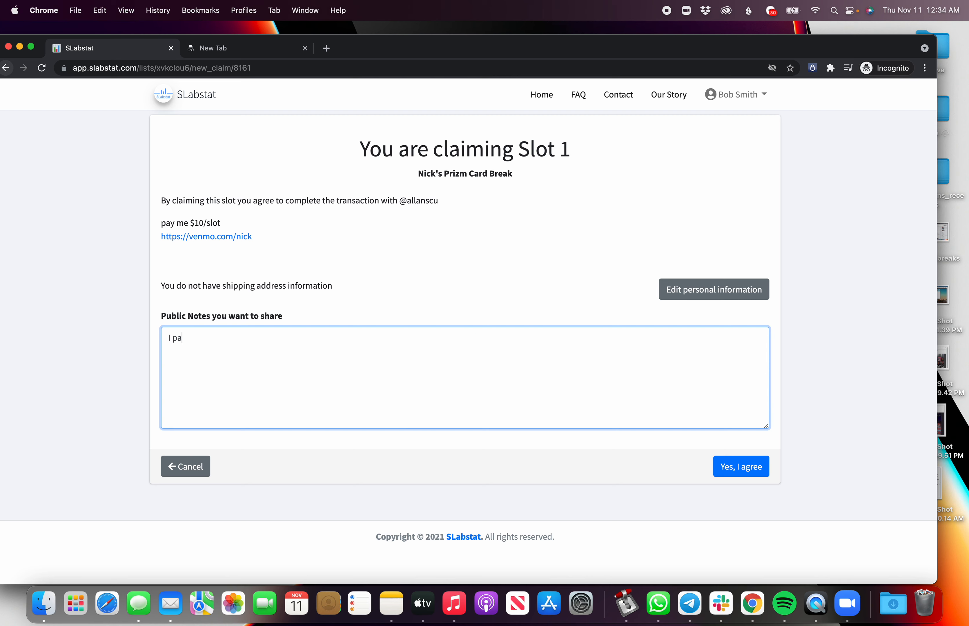
pyautogui.press('Backspace')
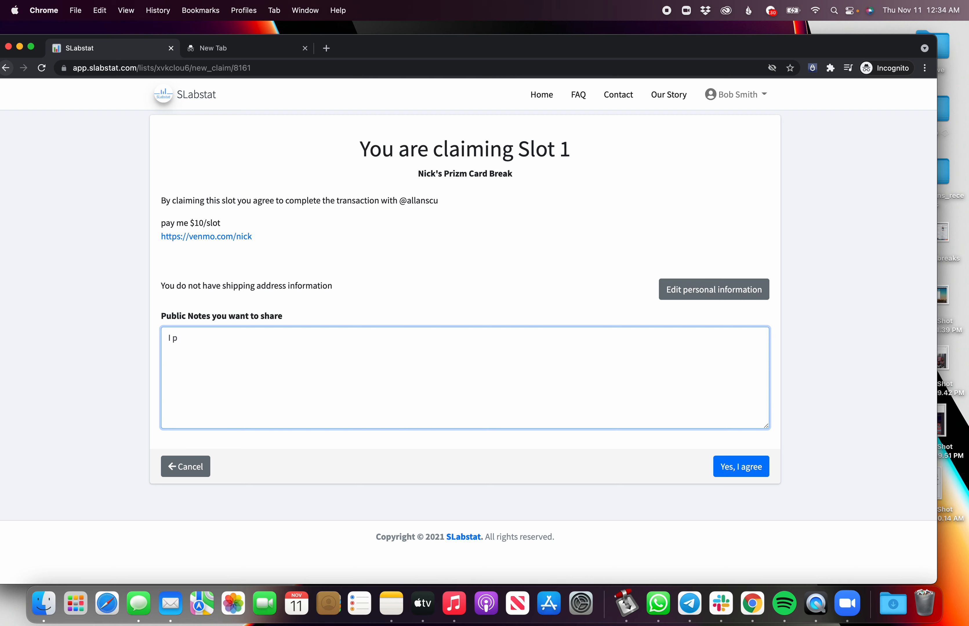
pyautogui.write("I'm paying with Ve")
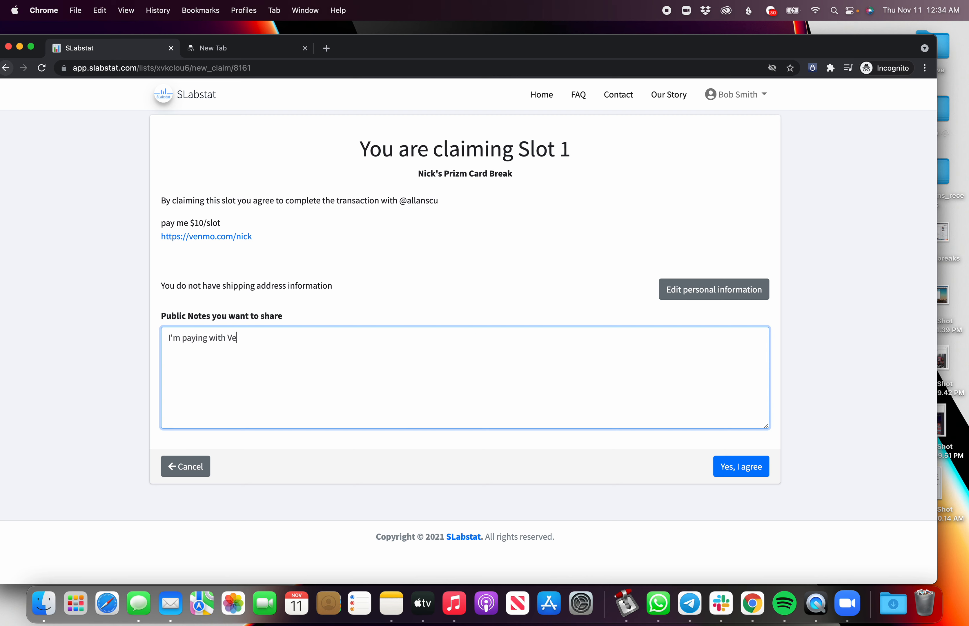
pyautogui.click(741, 466)
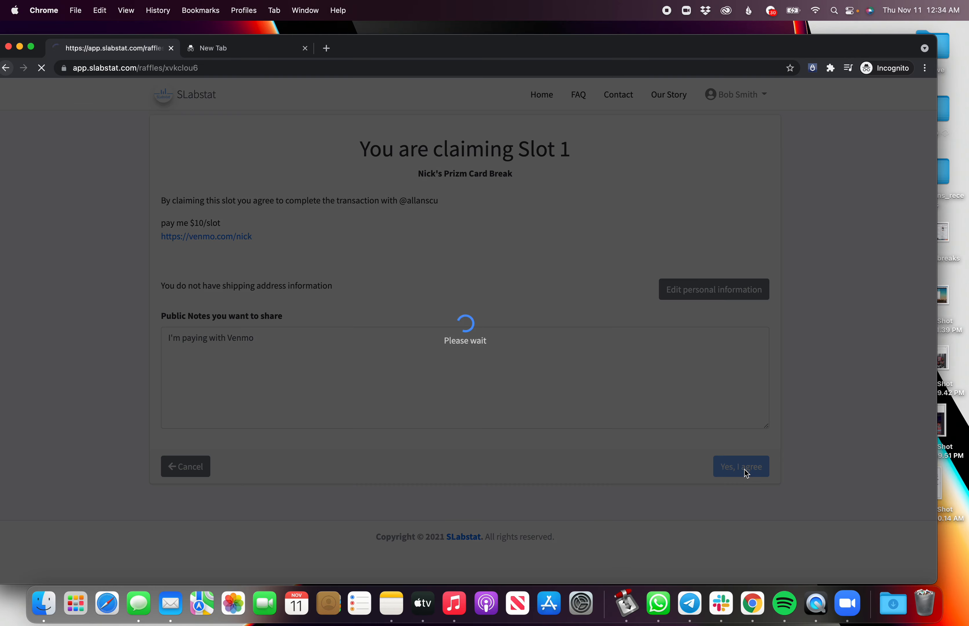
# Review the Claimers table showing slot 1 claimed by bobsmith321, unpaid, with the Venmo note
pyautogui.click(741, 466)
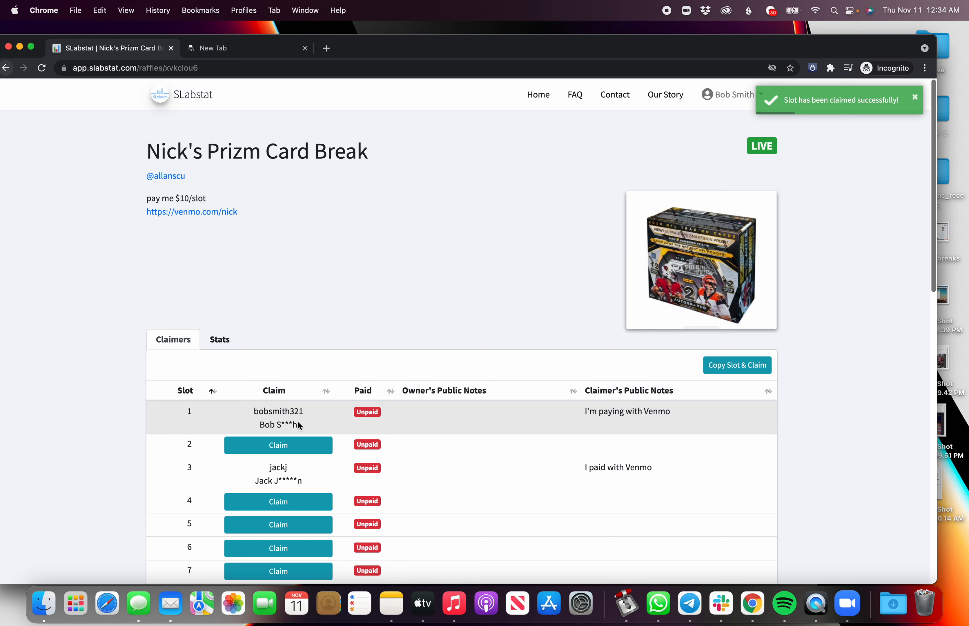
pyautogui.moveTo(646, 441)
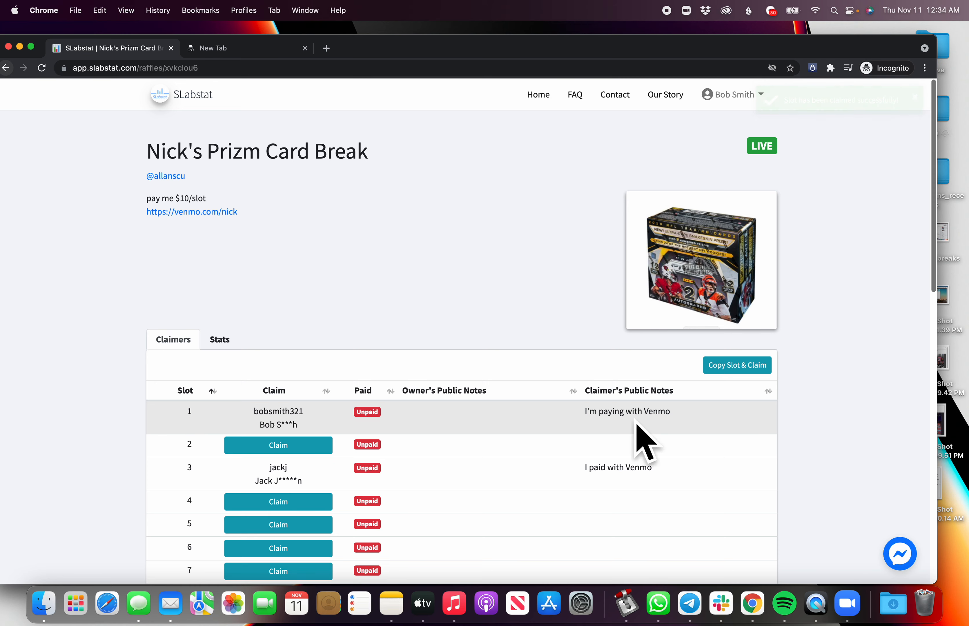
pyautogui.scroll(-3)
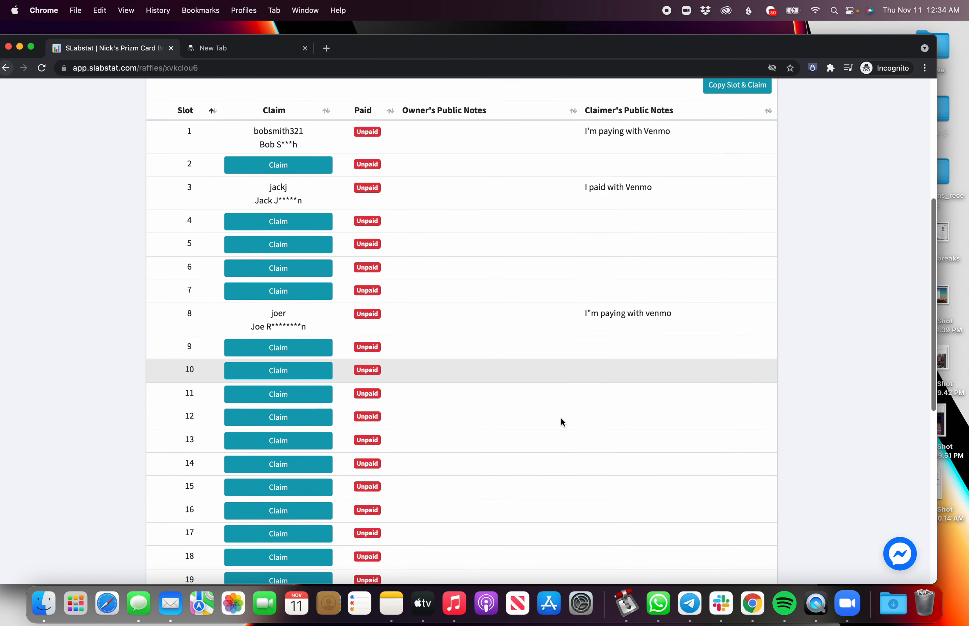
pyautogui.scroll(-3)
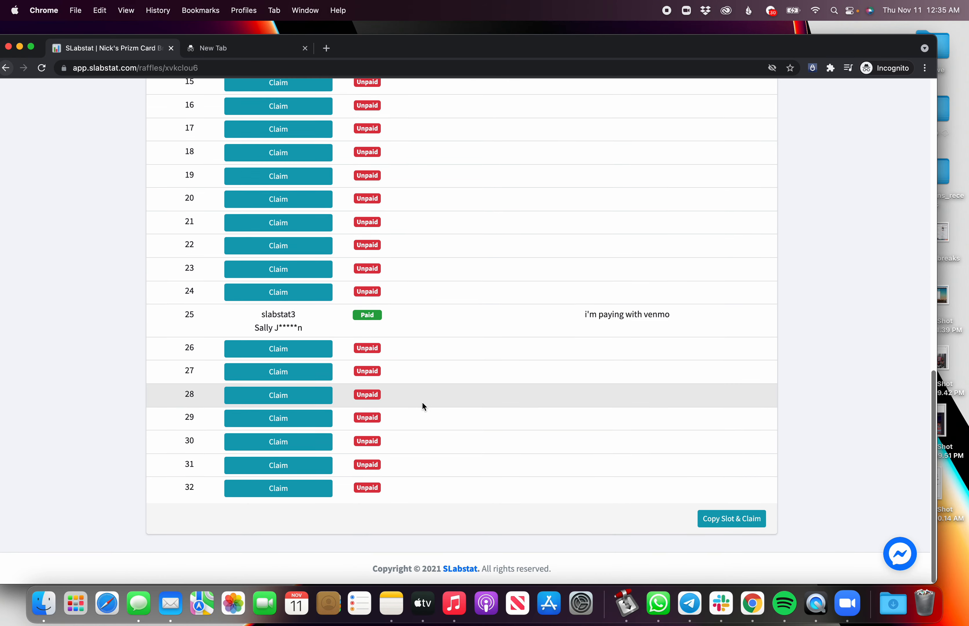
pyautogui.scroll(3)
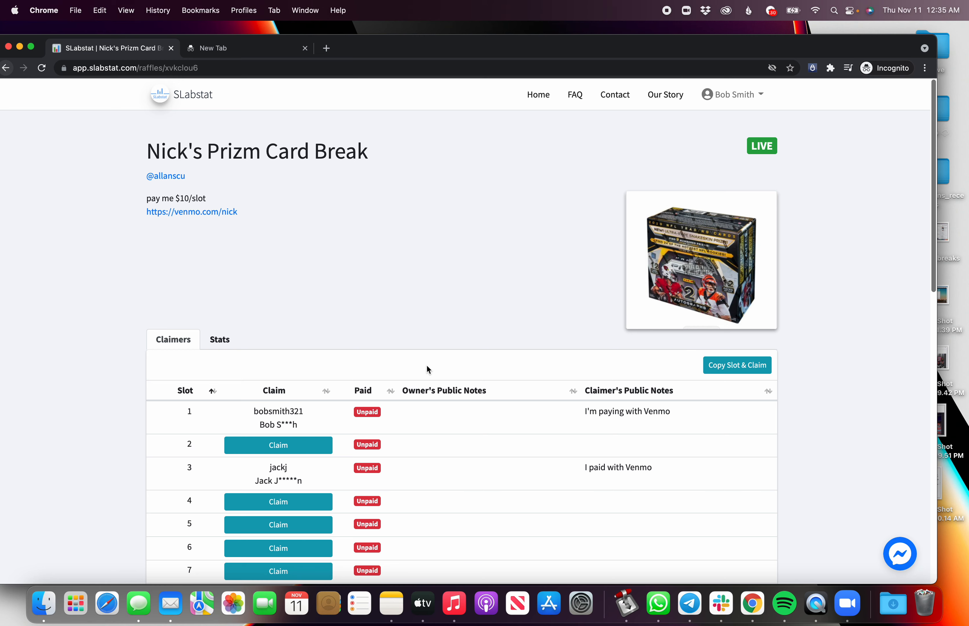
pyautogui.moveTo(274, 348)
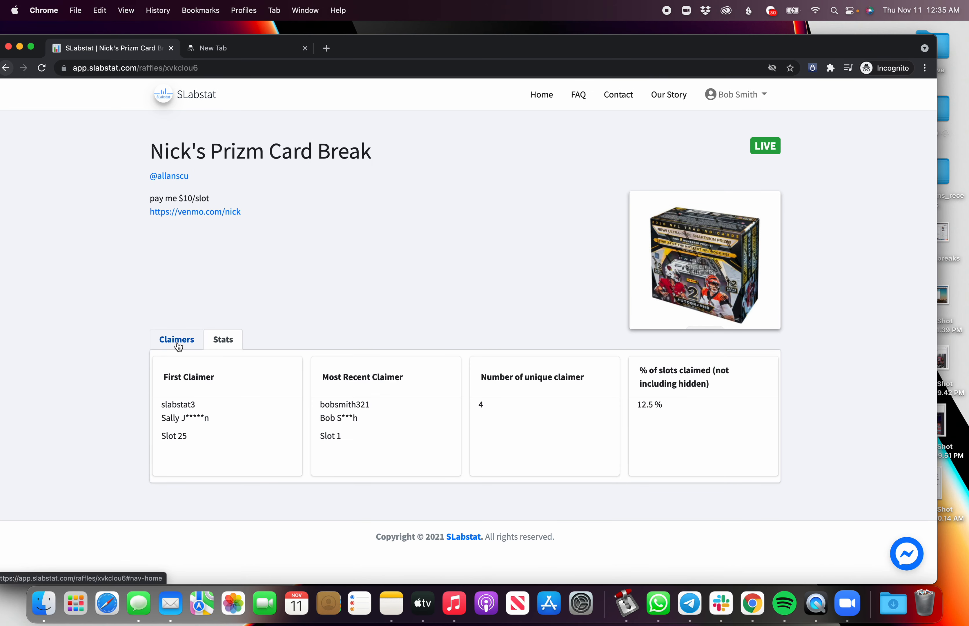
# Return from the Stats view to the Claimers table
pyautogui.click(177, 339)
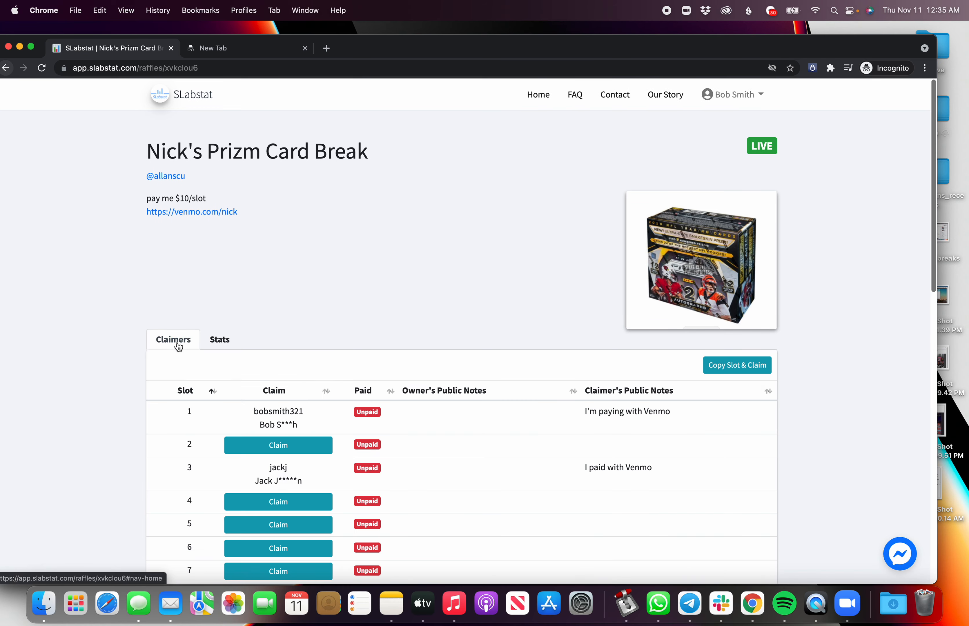
pyautogui.moveTo(415, 290)
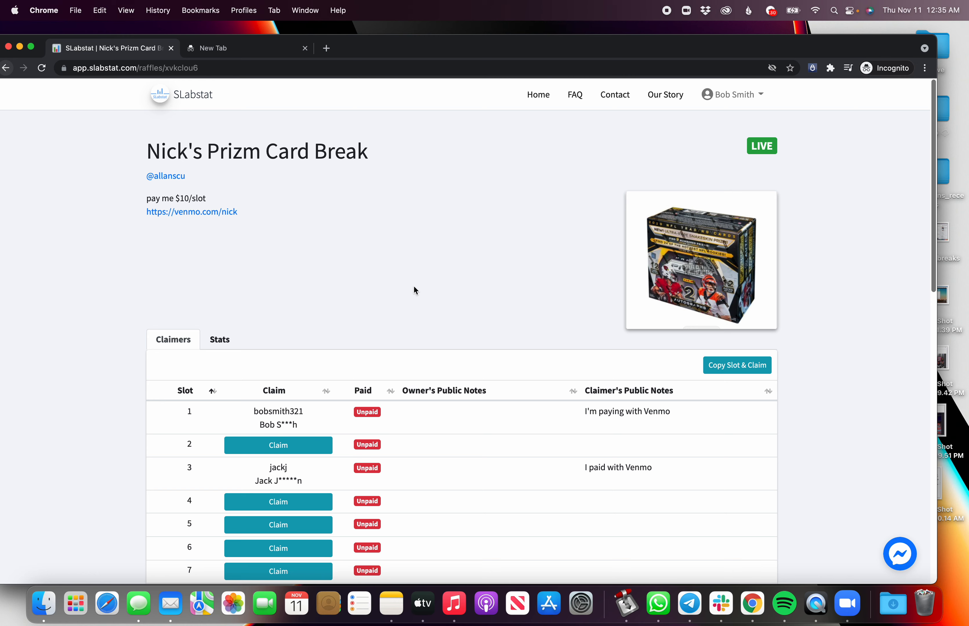
pyautogui.moveTo(688, 146)
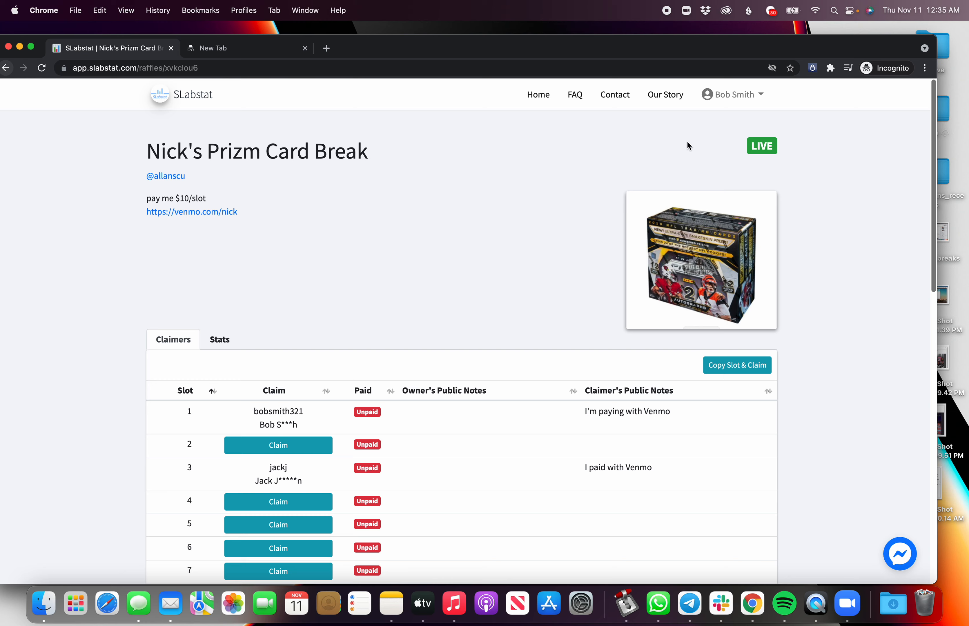